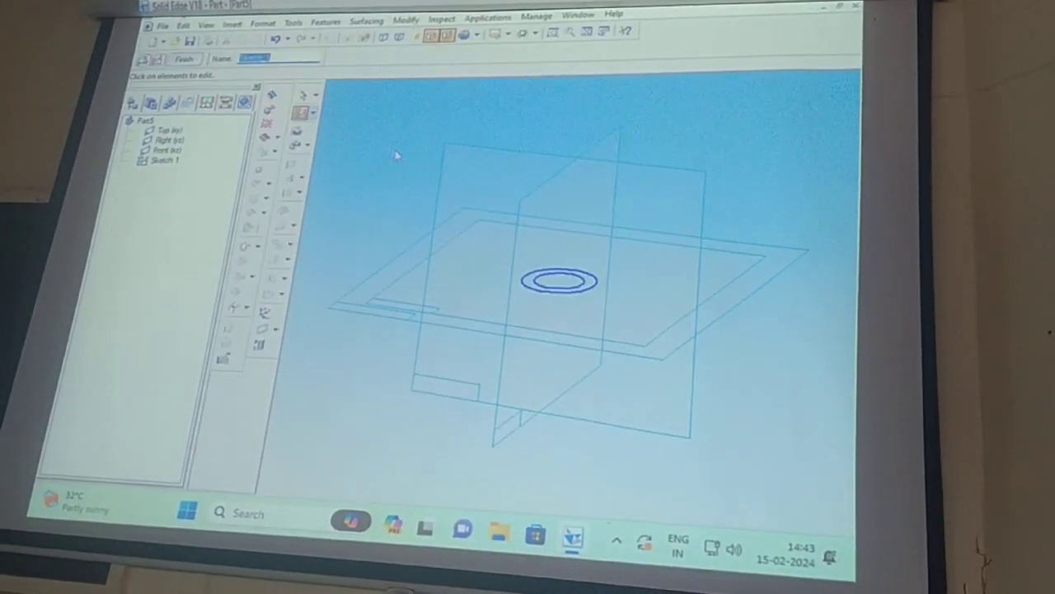
Step: Finish the protrusion that extrudes Sketch 1's two concentric circles into a ring
{"action": "left_click", "coordinate": [561, 283]}
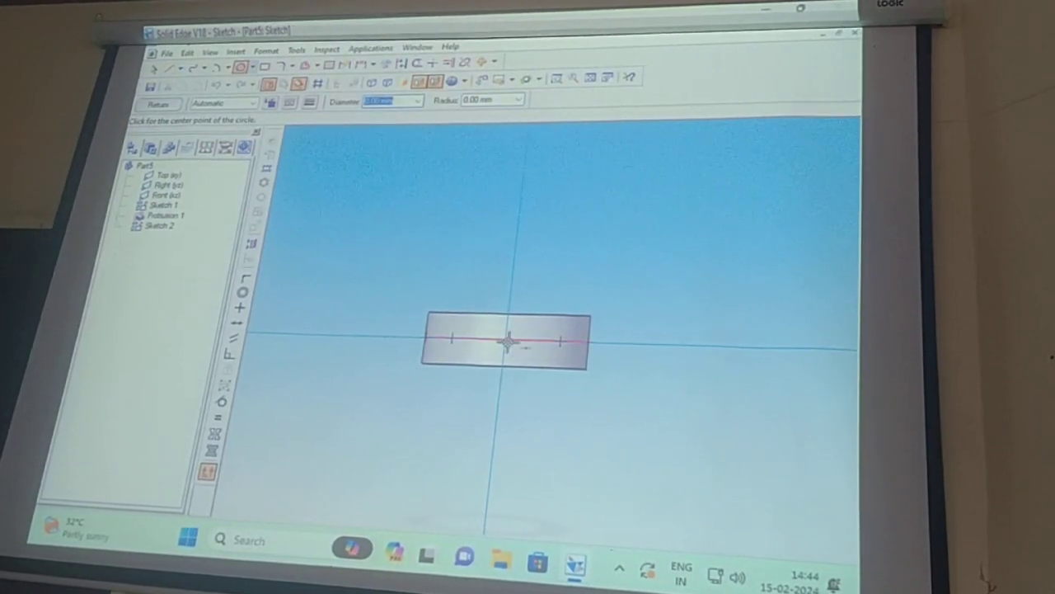
Step: Place the hole circle's centre on the ring's section plane for the cutout
{"action": "left_click", "coordinate": [507, 343]}
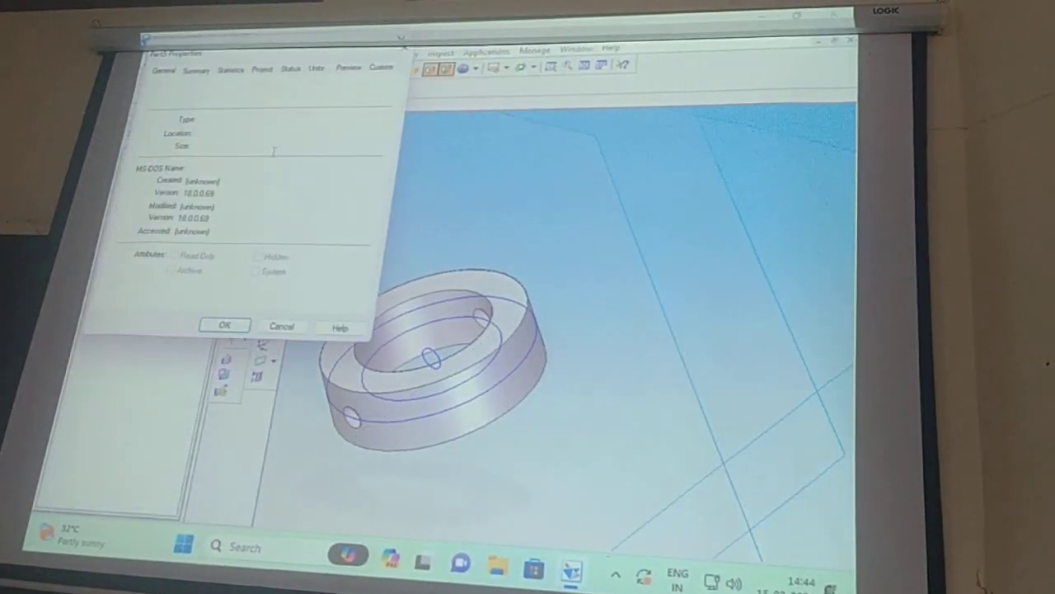
Step: Set the Summary tab Title to 'collar' and confirm File Properties with OK
{"action": "left_click", "coordinate": [196, 69]}
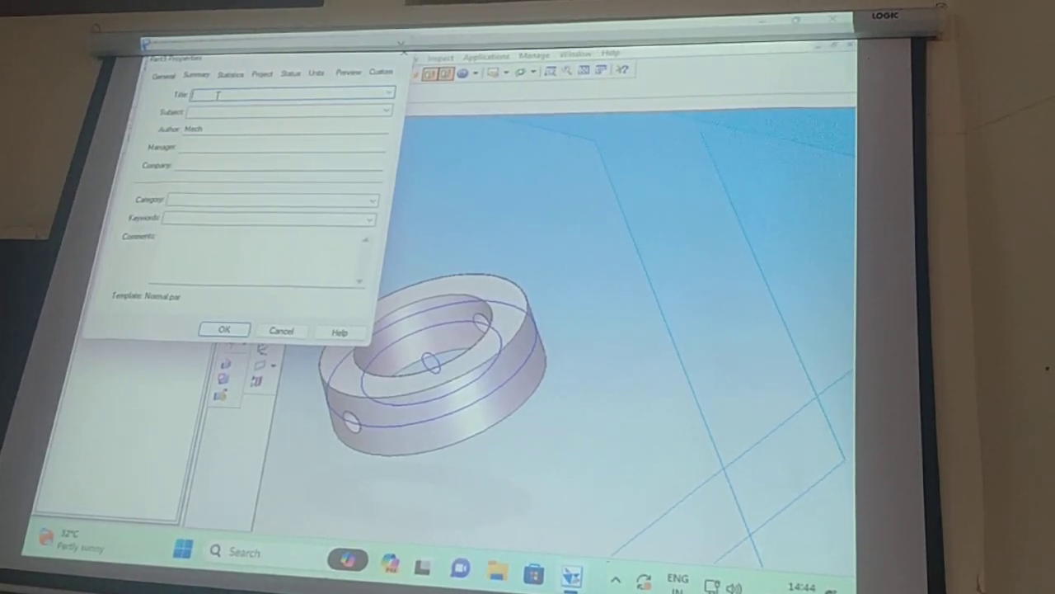
{"action": "type", "text": "collad"}
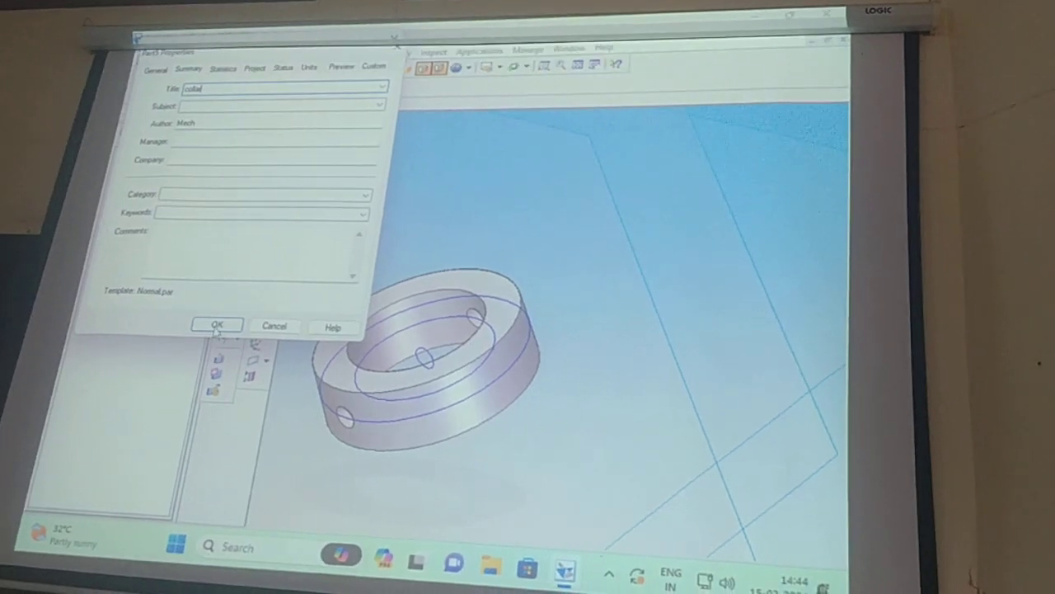
{"action": "left_click", "coordinate": [216, 324]}
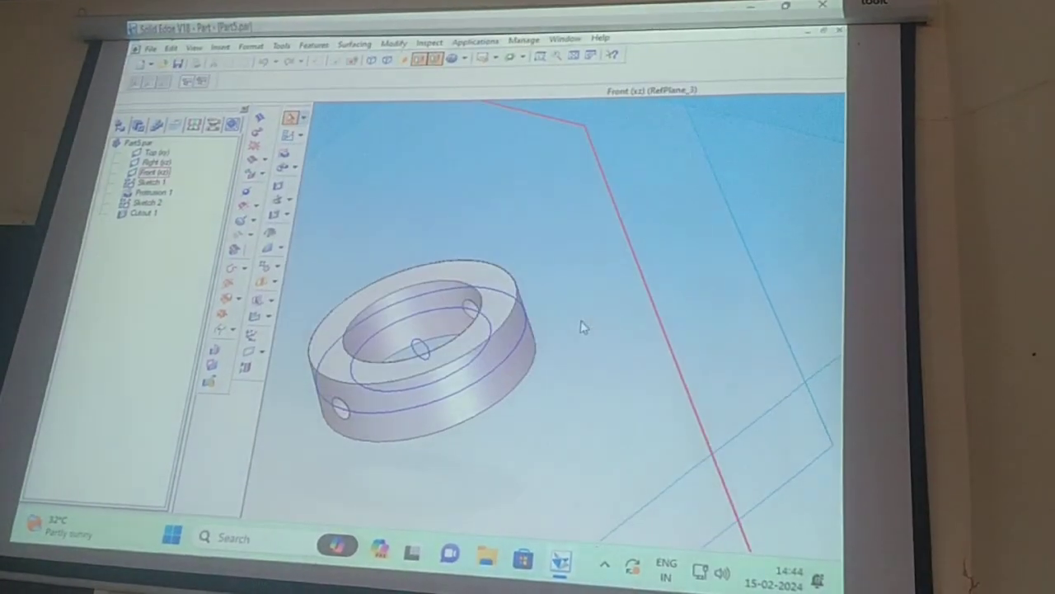